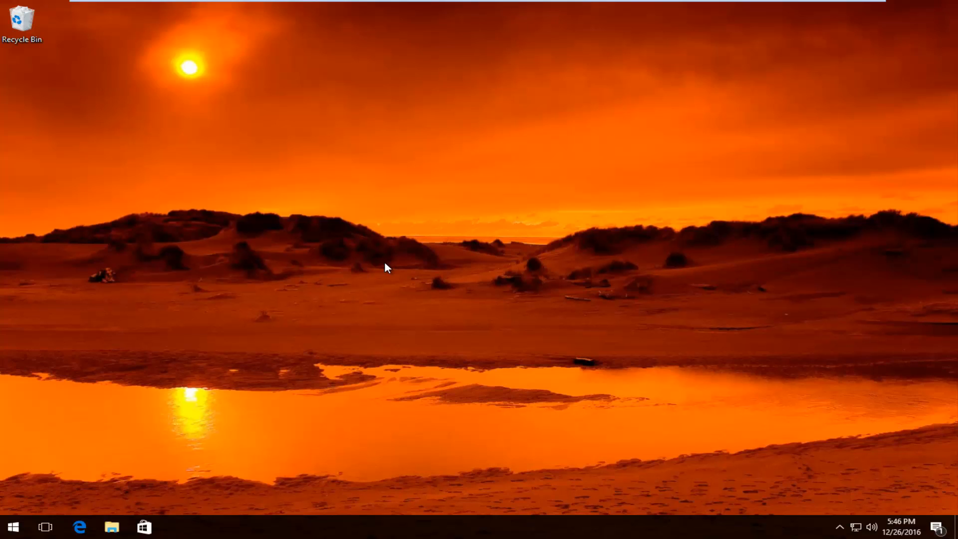
pyautogui.moveTo(425, 520)
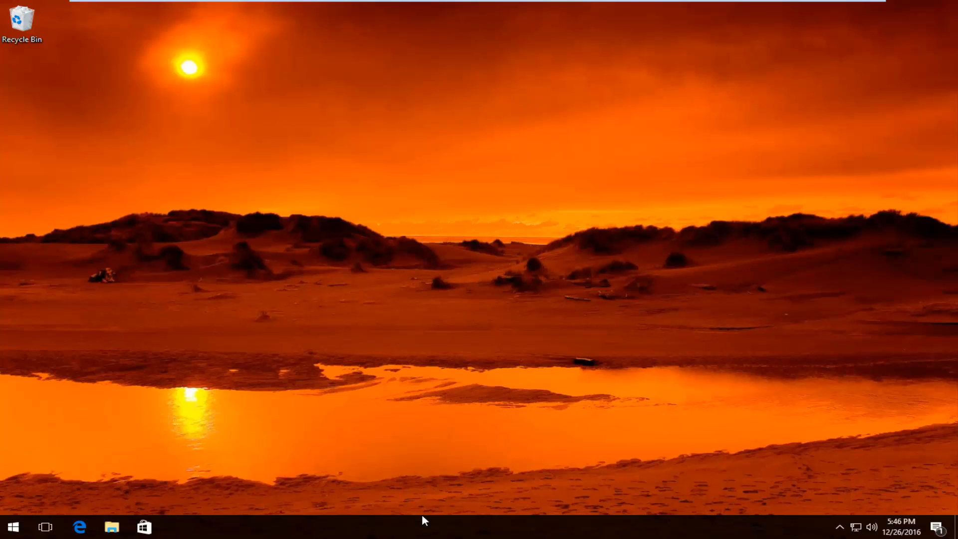
# - Launch Task Manager from the taskbar's right-click menu
pyautogui.rightClick(424, 522)
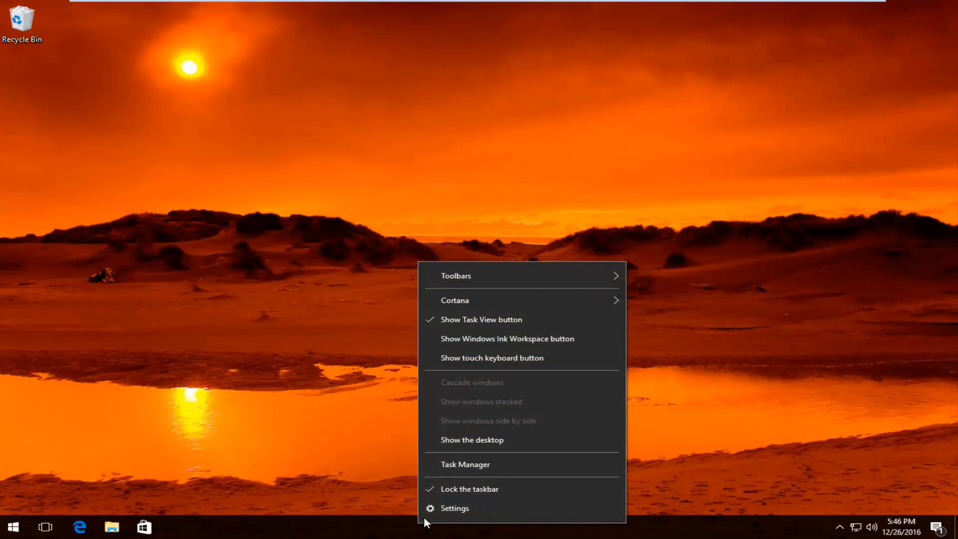
pyautogui.click(348, 330)
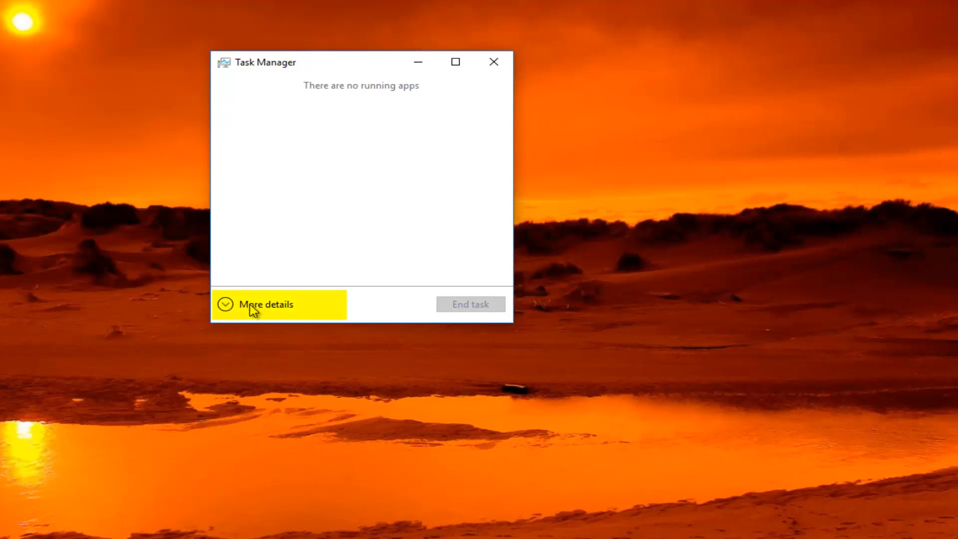
# - Expand to detailed view and sort the Processes list by CPU, then memory, then disk usage
pyautogui.click(266, 304)
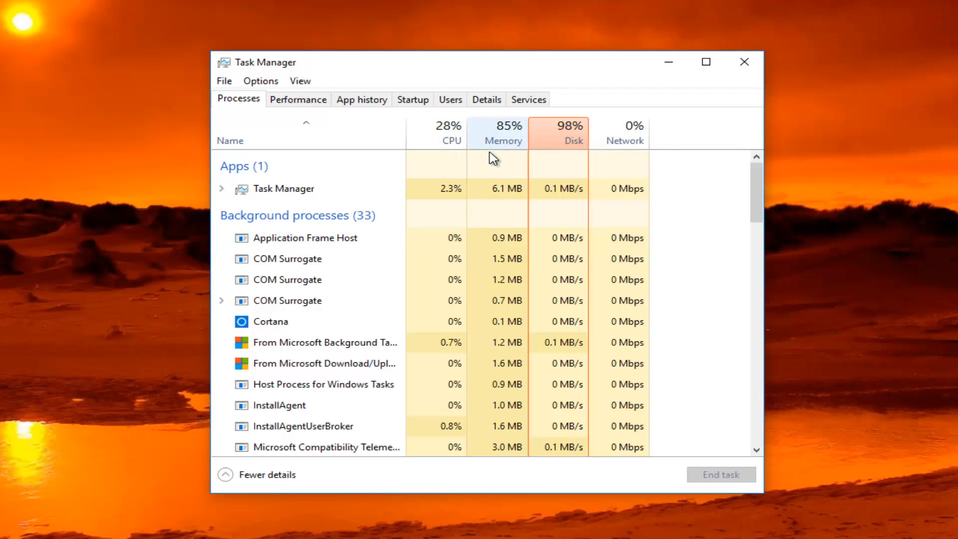
pyautogui.moveTo(558, 139)
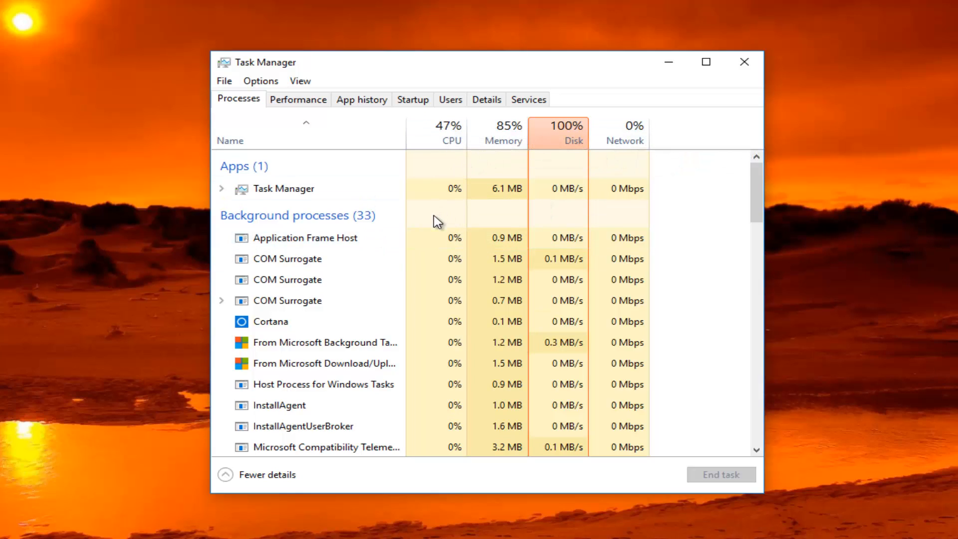
pyautogui.moveTo(414, 224)
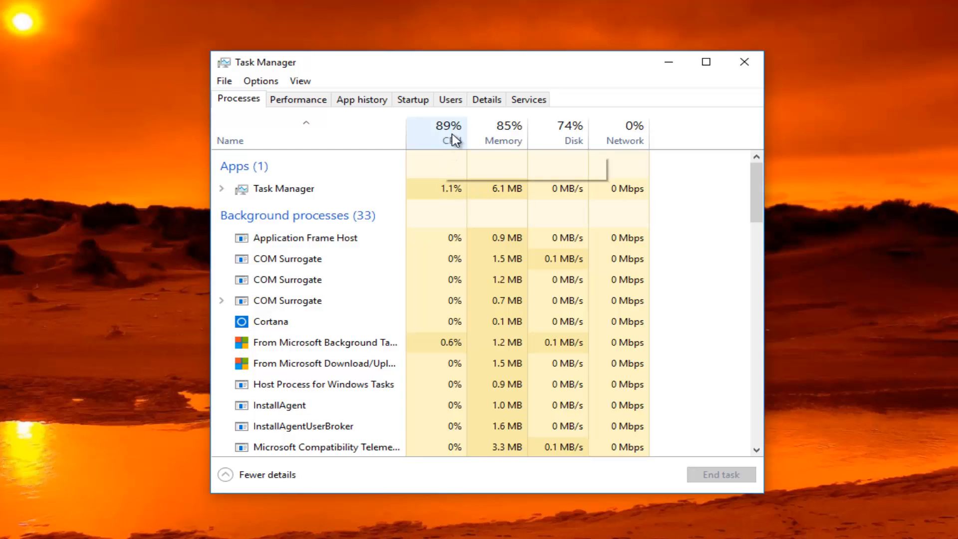
pyautogui.click(436, 132)
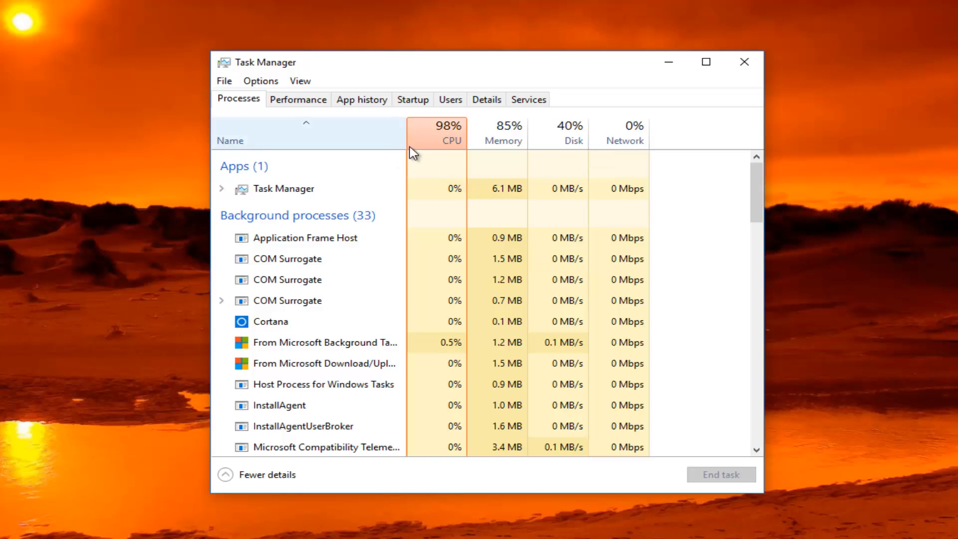
pyautogui.click(451, 132)
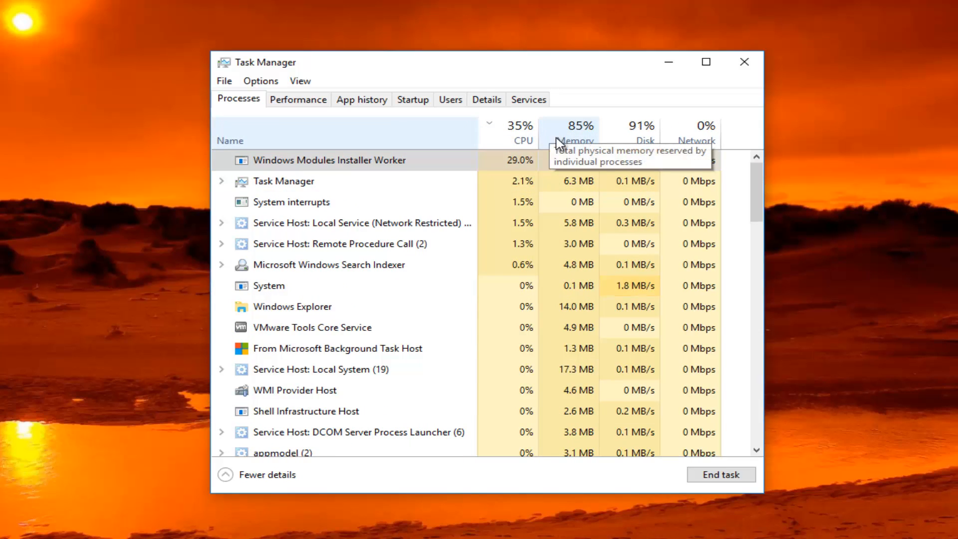
pyautogui.click(575, 140)
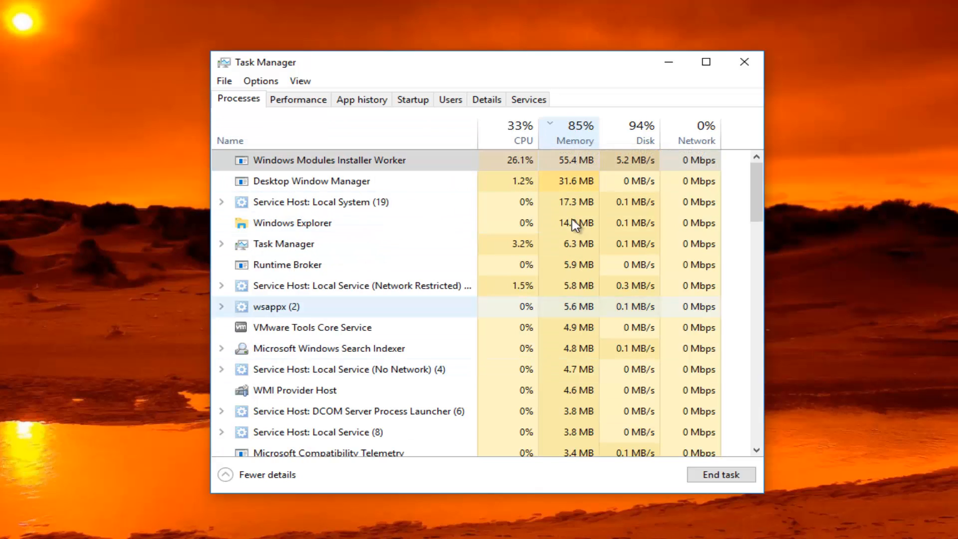
pyautogui.moveTo(565, 140)
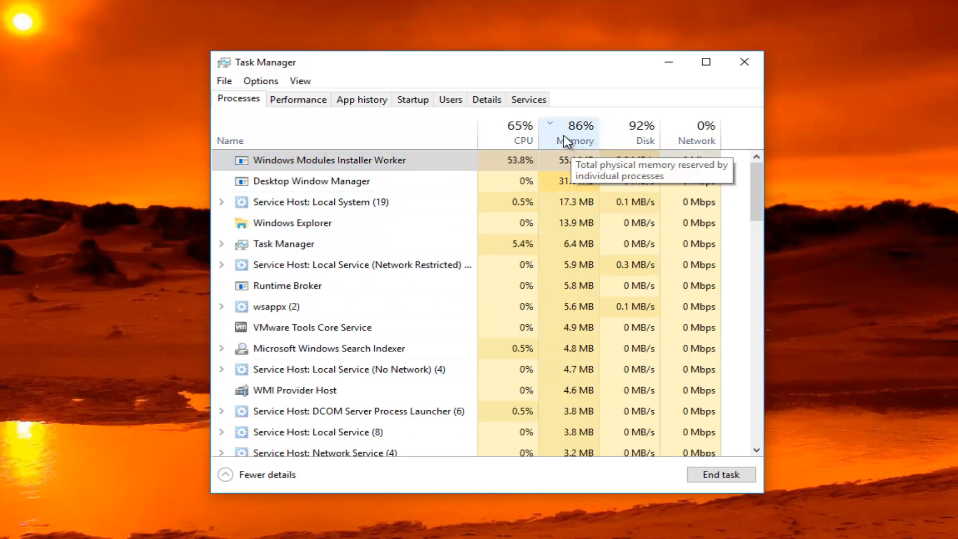
pyautogui.click(581, 126)
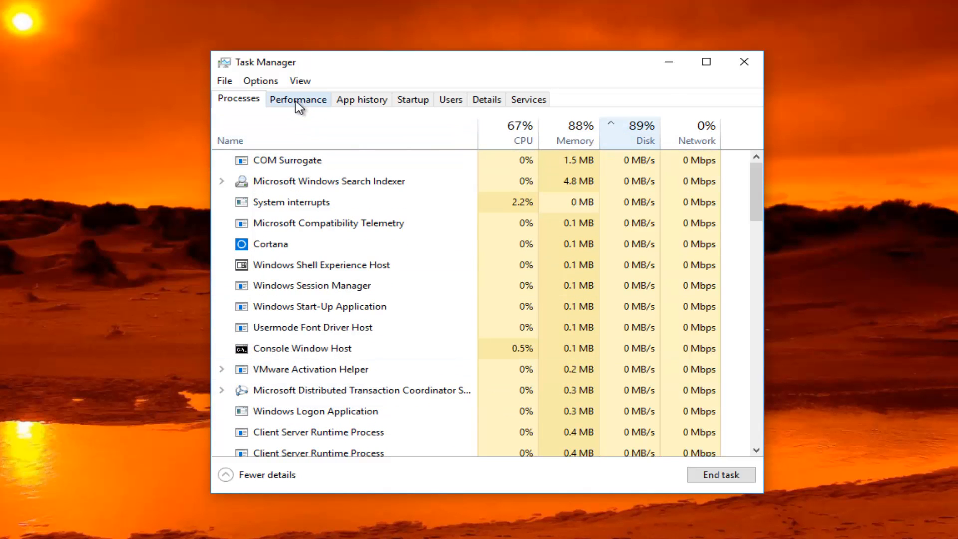
pyautogui.click(298, 99)
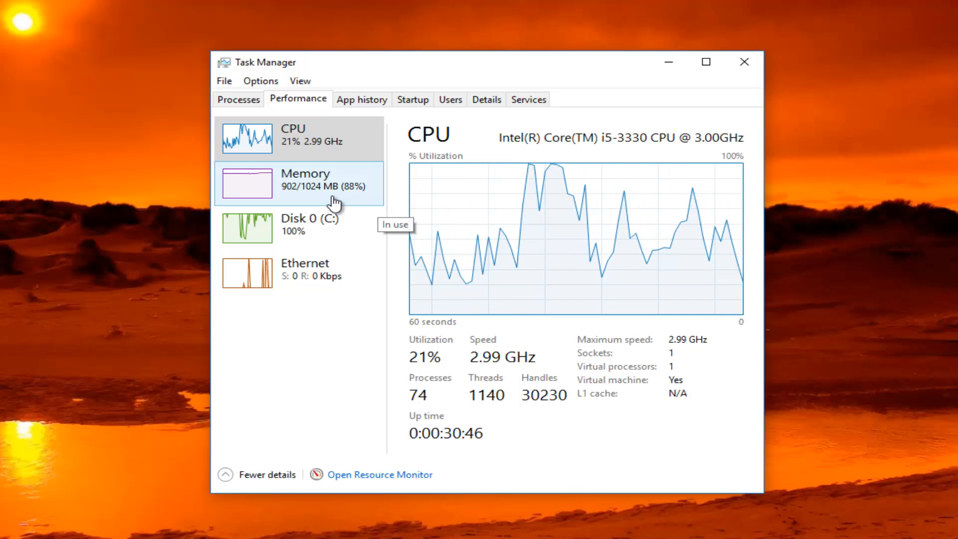
pyautogui.click(299, 184)
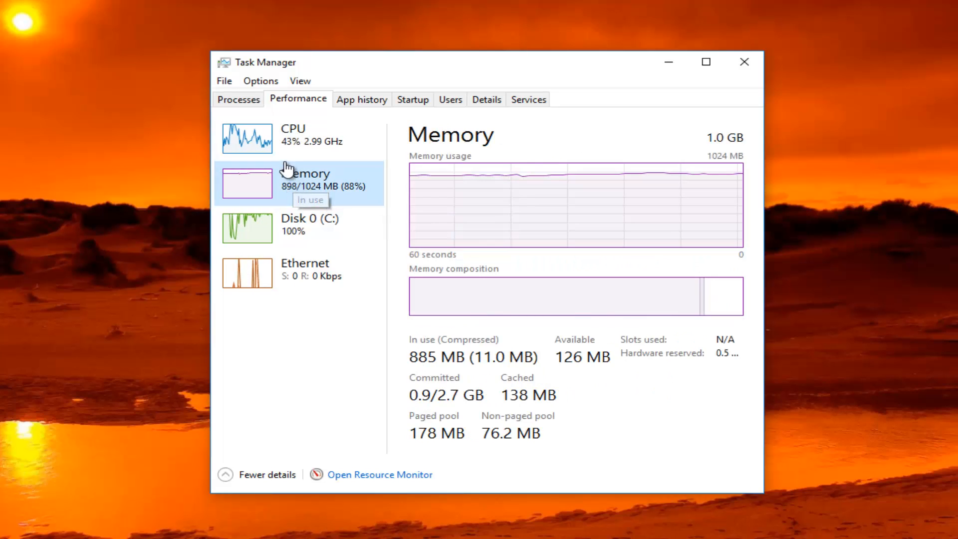
pyautogui.click(246, 137)
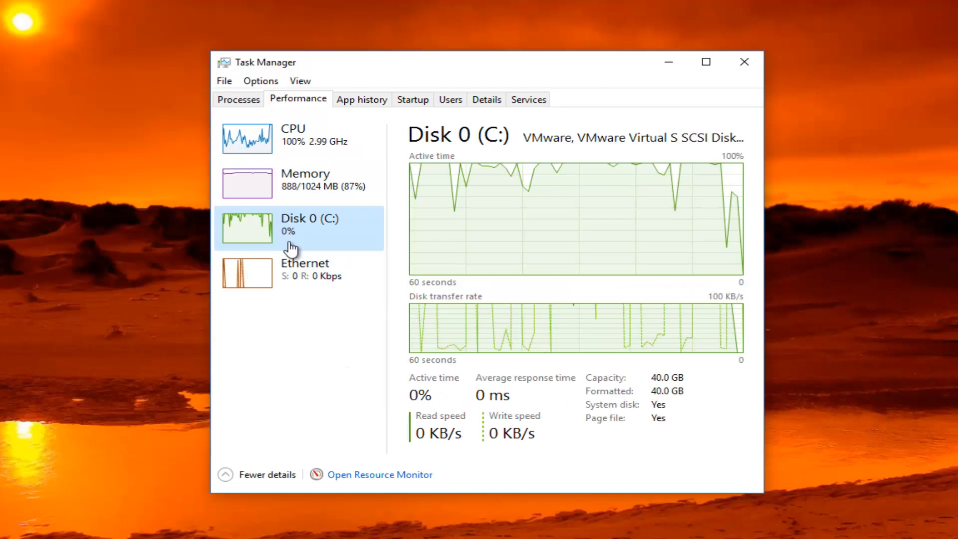
pyautogui.click(238, 99)
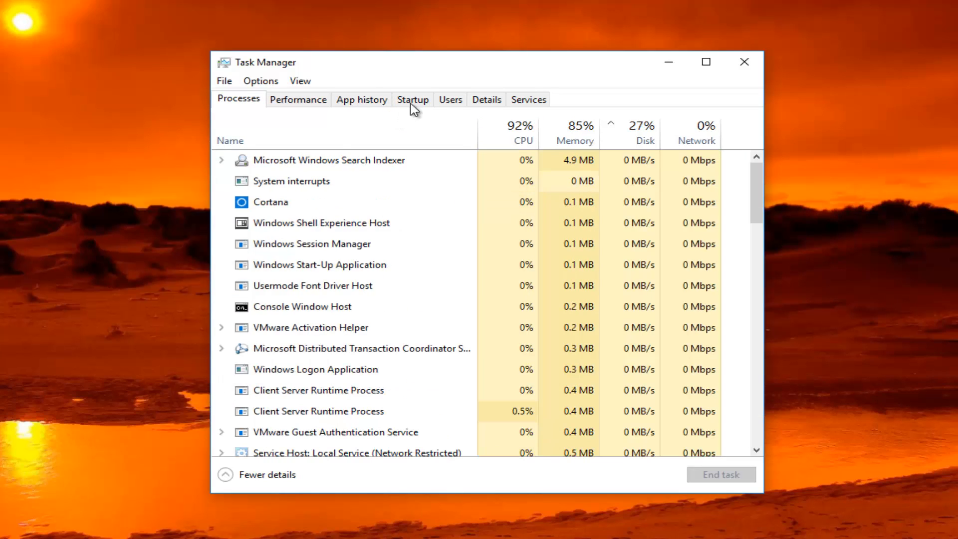
# - On the Startup list, disable VMware Tools Core Service and then re-enable it
pyautogui.click(412, 99)
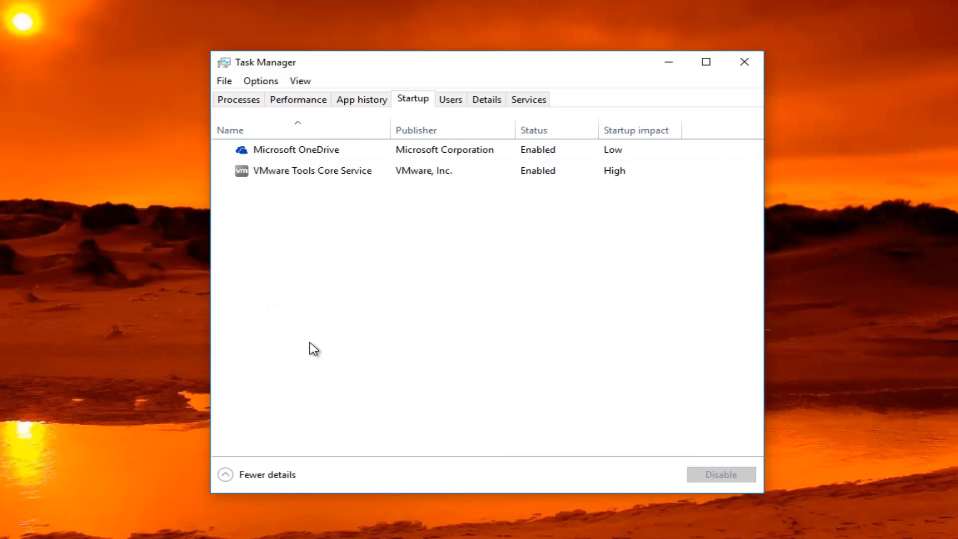
pyautogui.moveTo(316, 314)
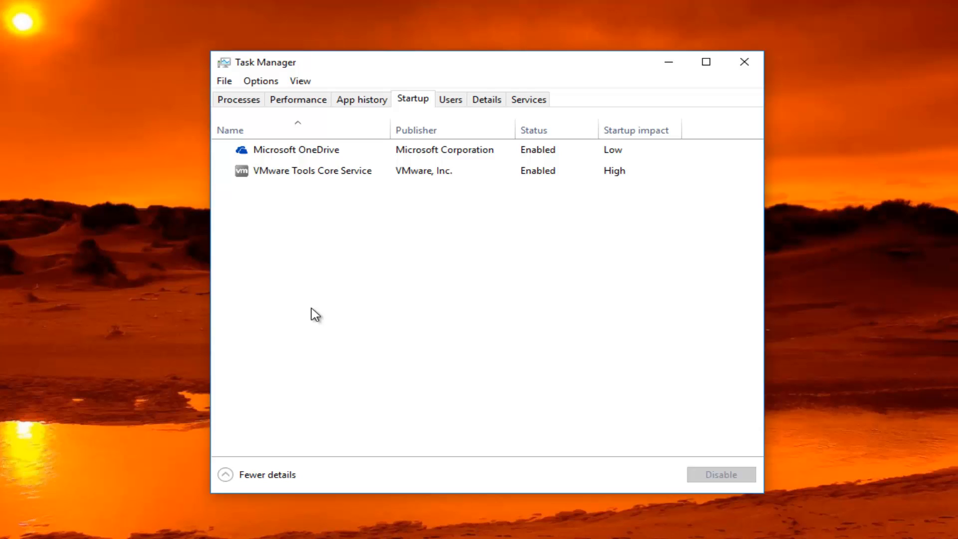
pyautogui.moveTo(289, 202)
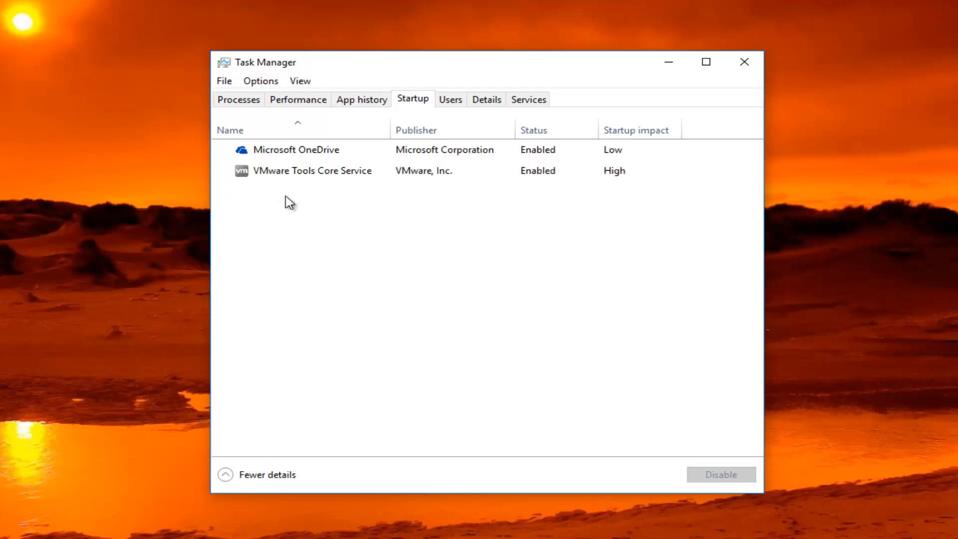
pyautogui.click(311, 170)
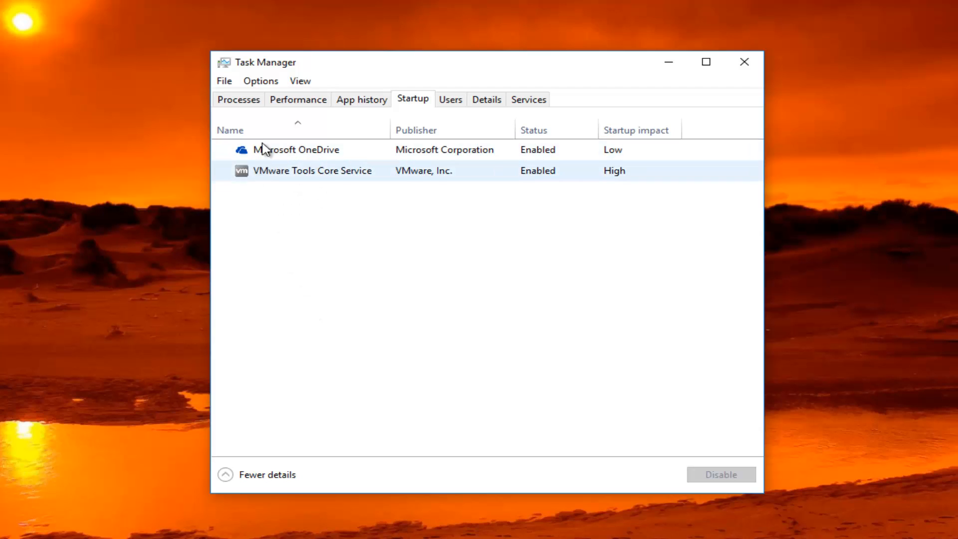
pyautogui.moveTo(640, 130)
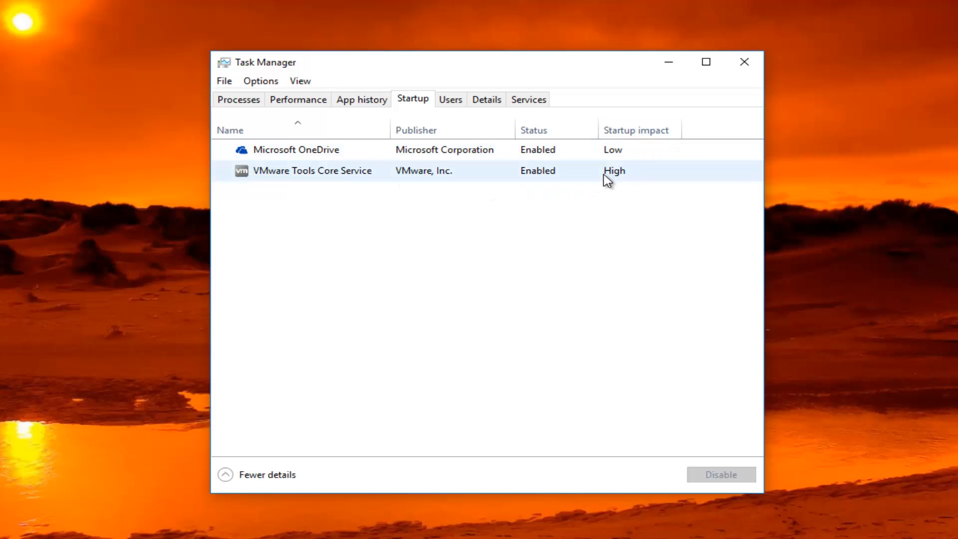
pyautogui.moveTo(335, 182)
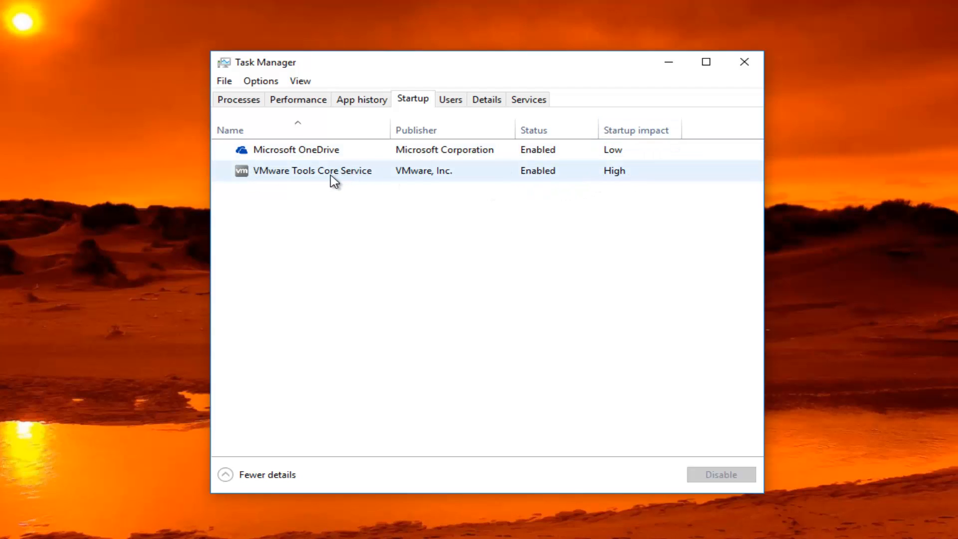
pyautogui.moveTo(296, 178)
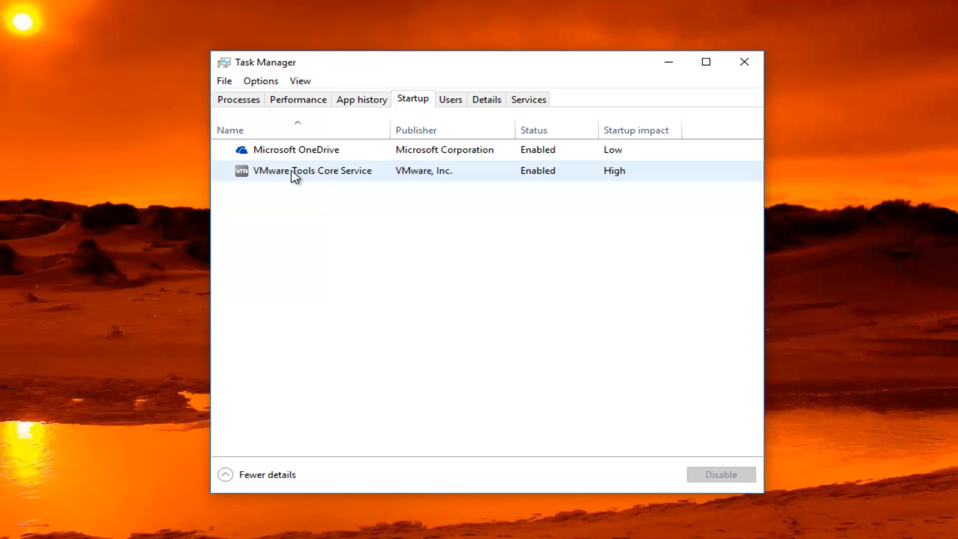
pyautogui.click(311, 171)
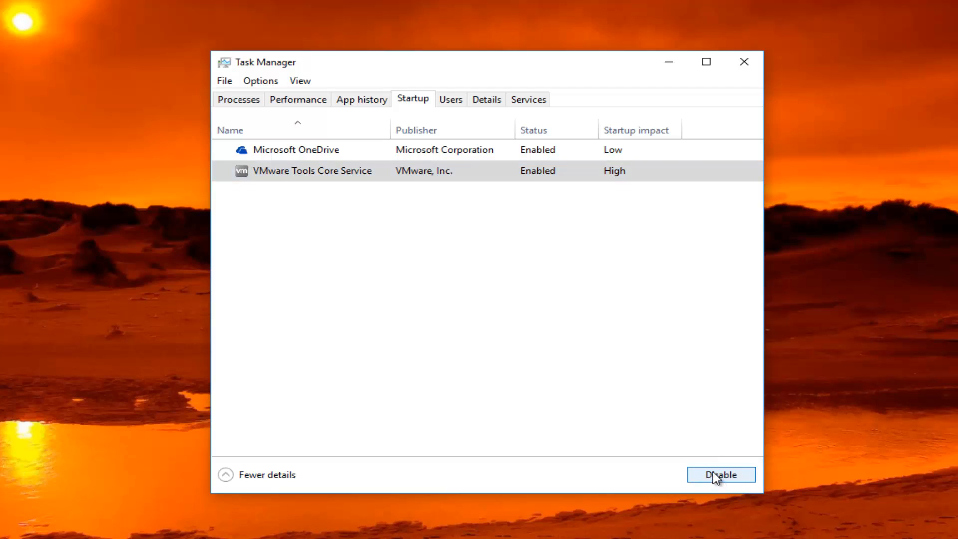
pyautogui.click(720, 474)
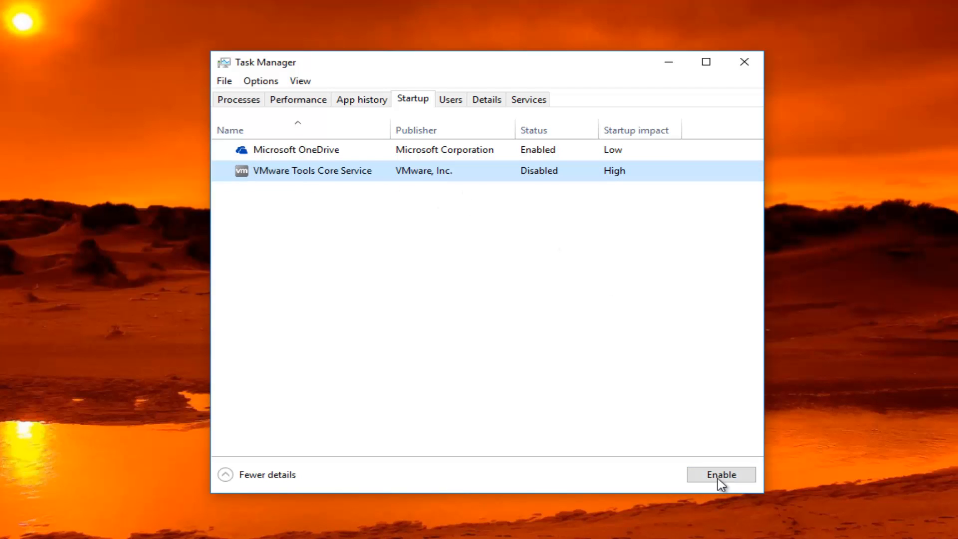
pyautogui.click(721, 474)
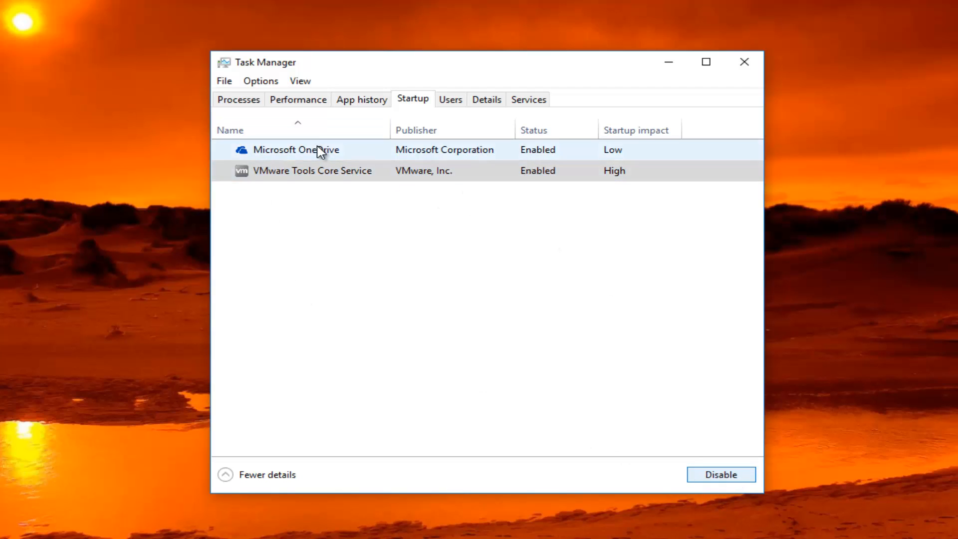
pyautogui.click(296, 150)
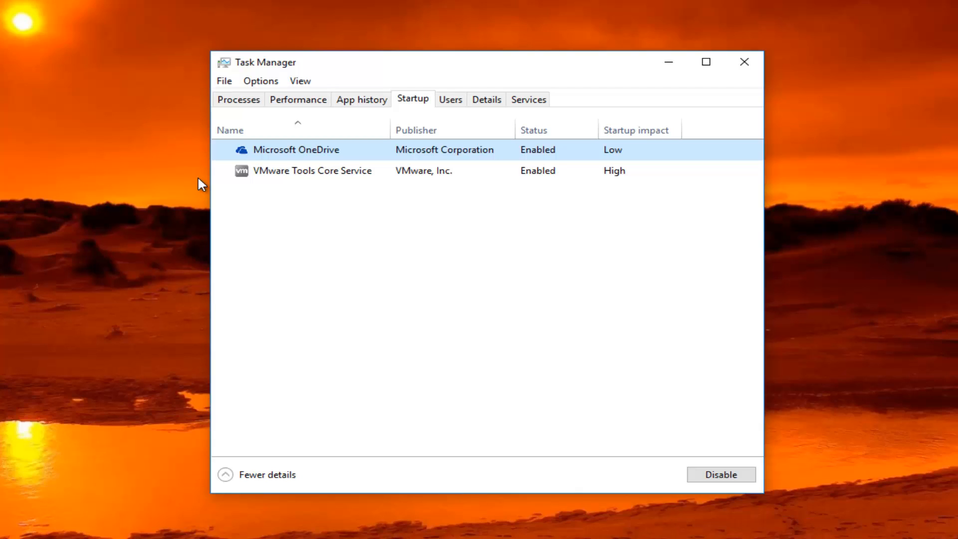
pyautogui.moveTo(193, 169)
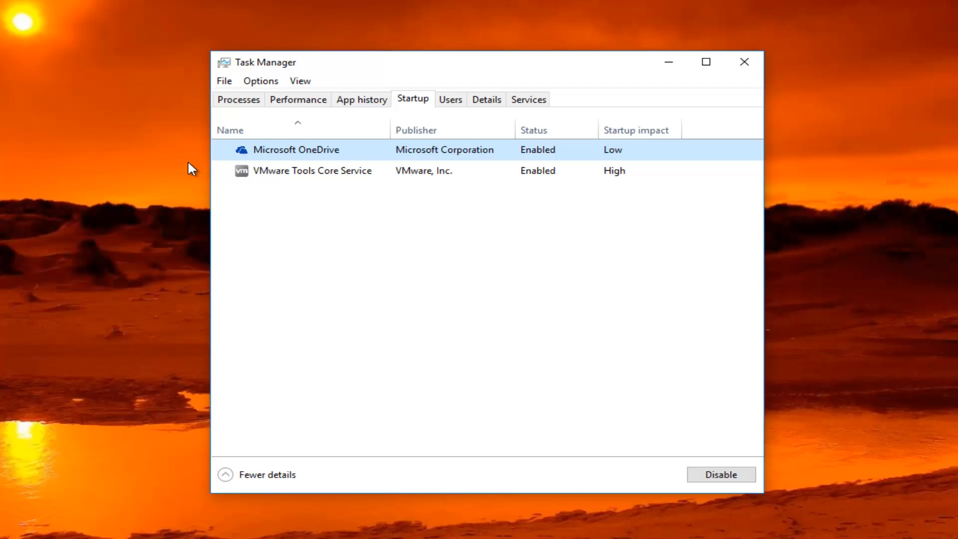
# - Browse the Services list, then view actions for the Windows Audio Device Graph Isolation process
pyautogui.click(528, 99)
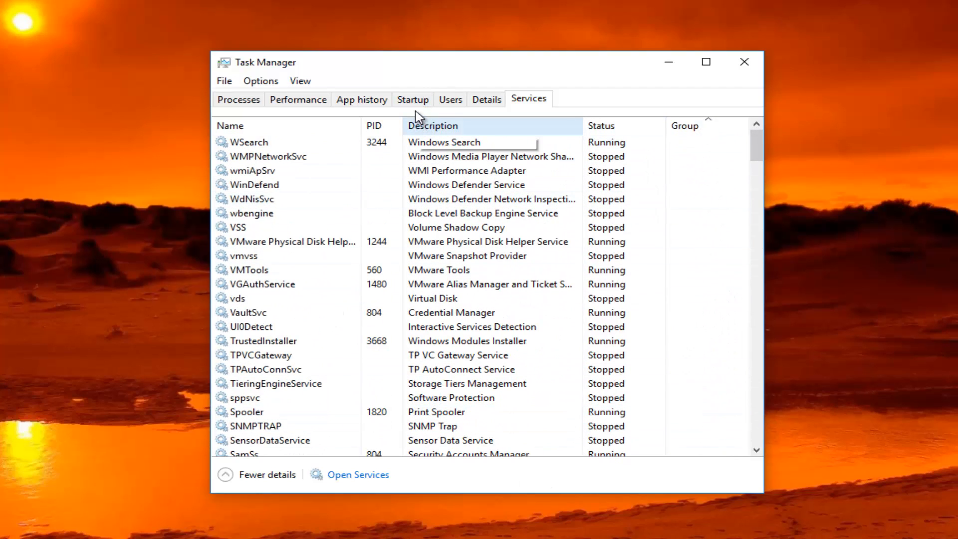
pyautogui.click(237, 98)
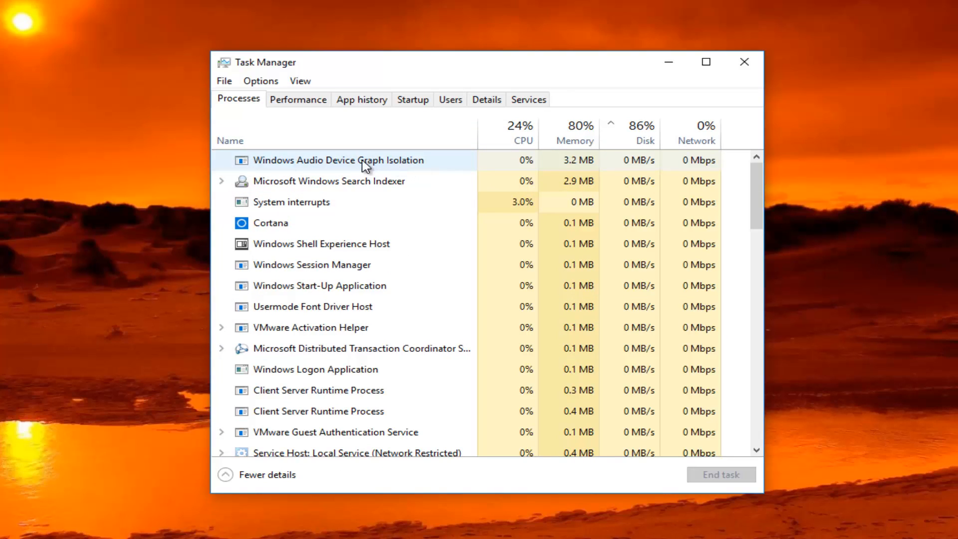
pyautogui.rightClick(363, 159)
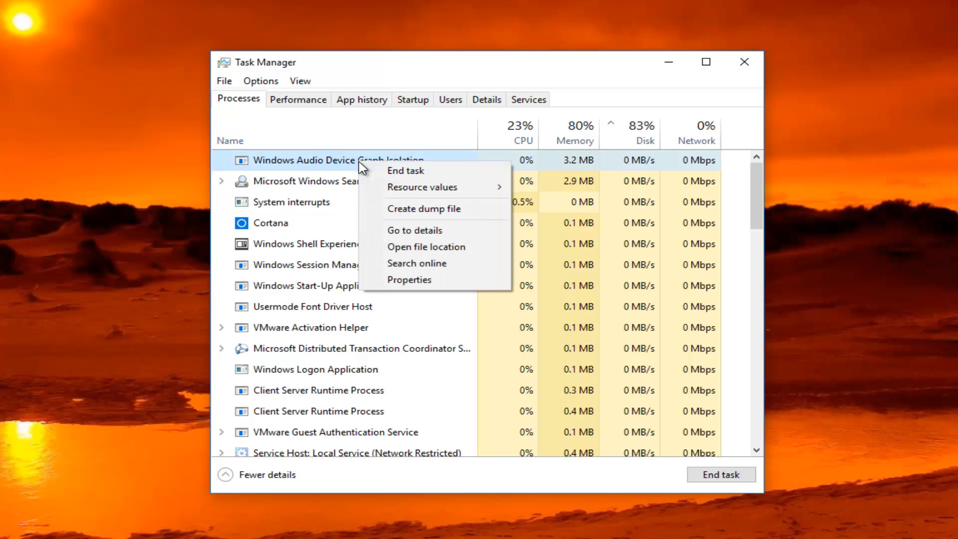
pyautogui.moveTo(412, 285)
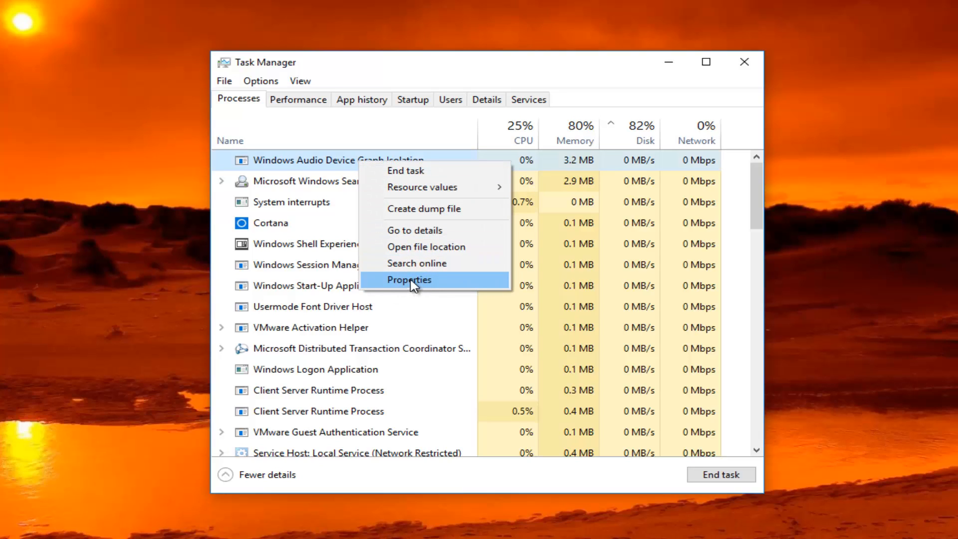
pyautogui.click(528, 99)
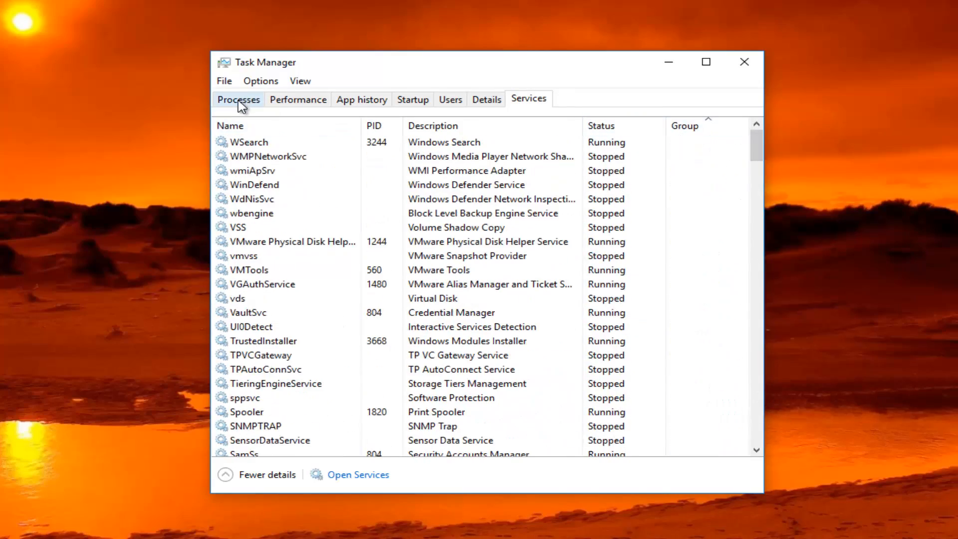
# - In Services, select the WSearch service and show its stop/restart actions
pyautogui.click(266, 157)
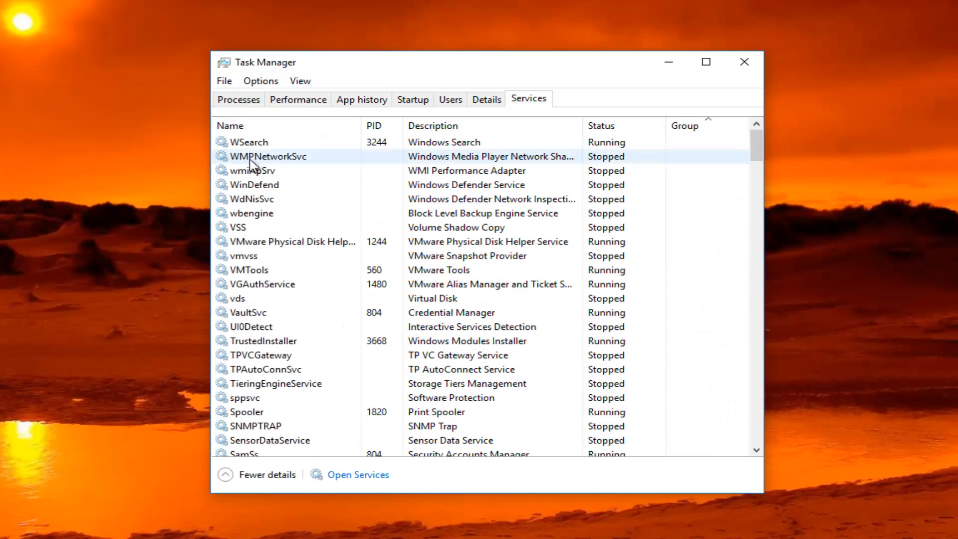
pyautogui.click(246, 142)
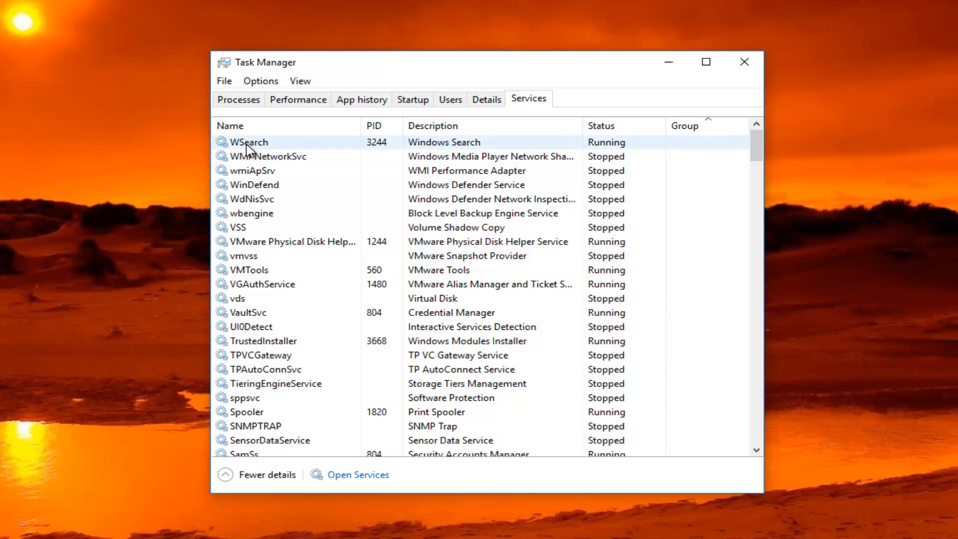
pyautogui.rightClick(247, 142)
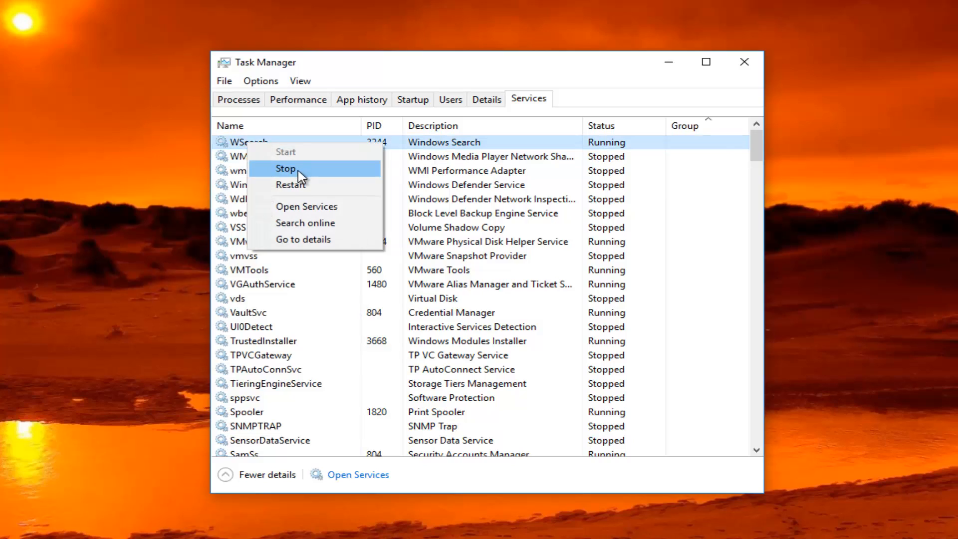
pyautogui.moveTo(406, 105)
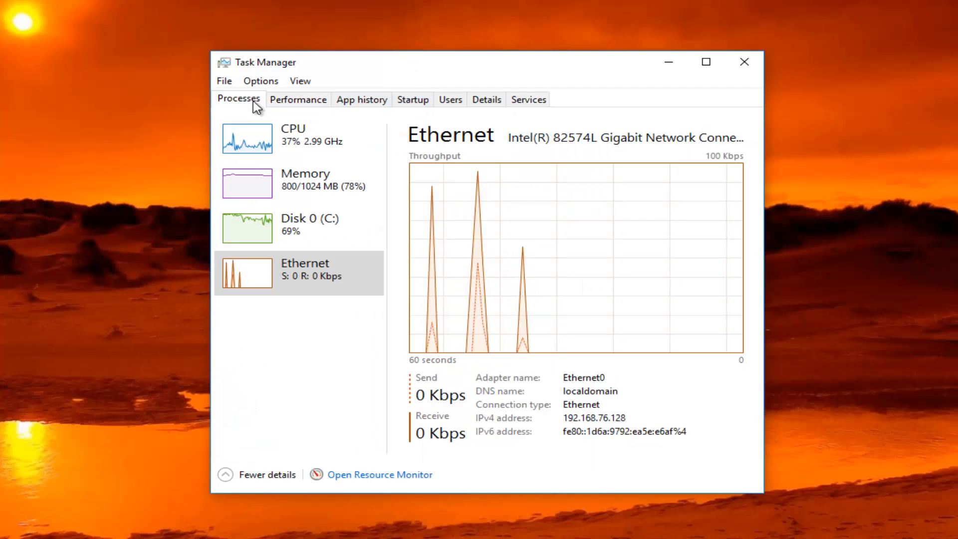
# - Return to the Processes list and close Task Manager
pyautogui.click(238, 99)
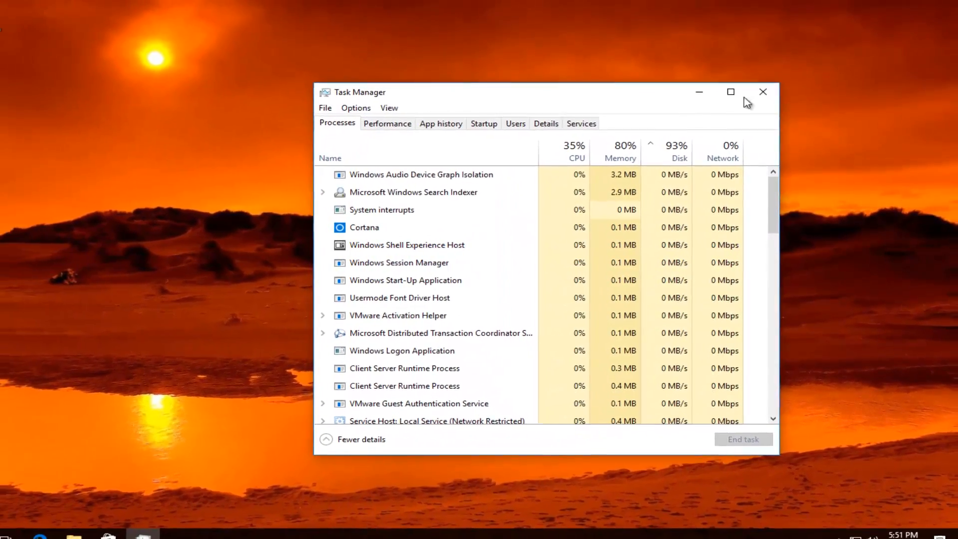
pyautogui.click(762, 92)
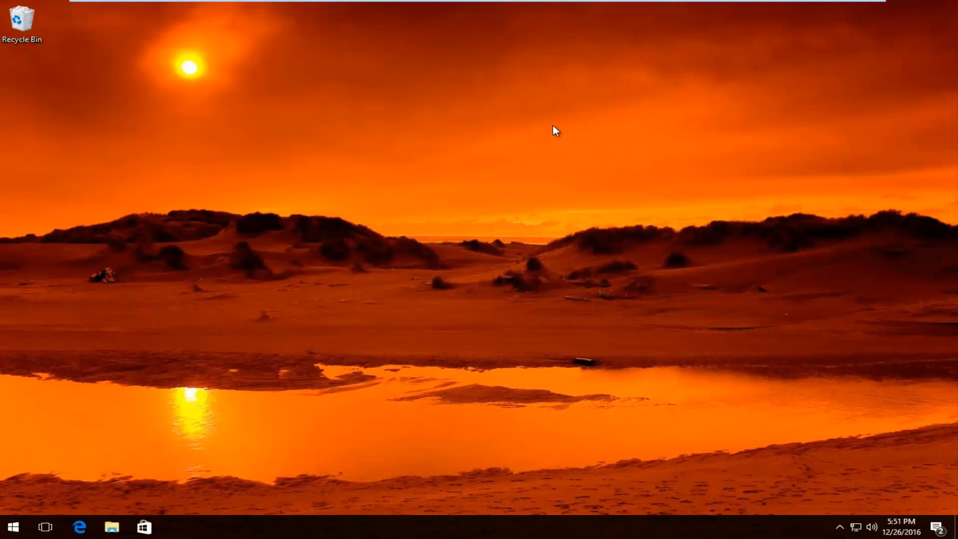